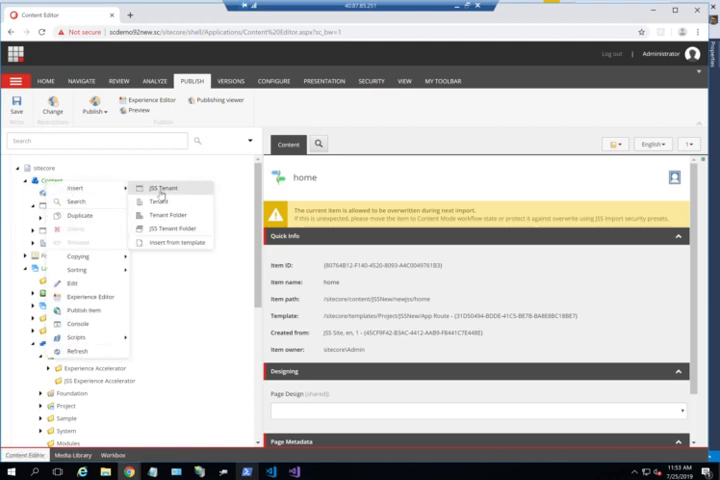
Step: Insert a JSS Tenant under Content named TrainingSeries and confirm
{"action": "left_click", "coordinate": [165, 187]}
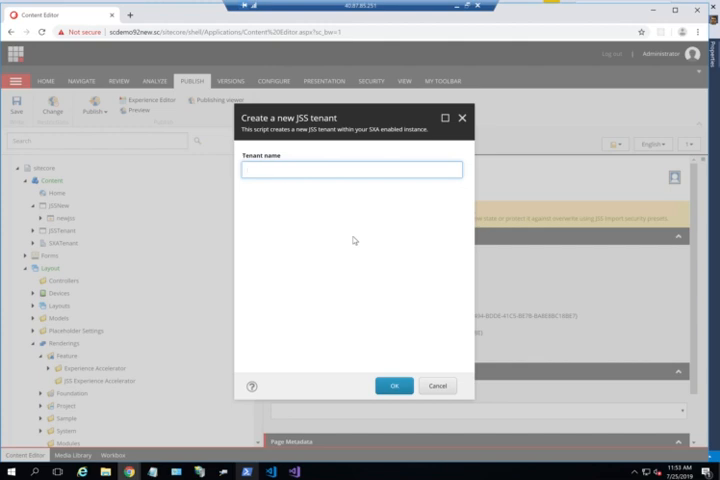
{"action": "type", "text": "Trainee"}
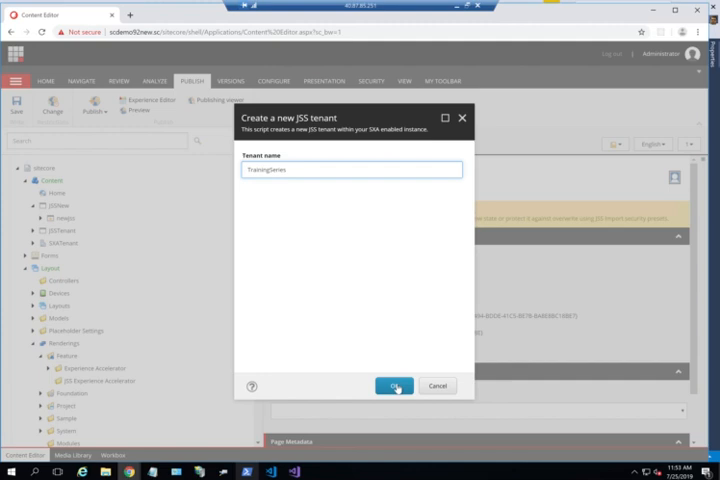
{"action": "left_click", "coordinate": [395, 386]}
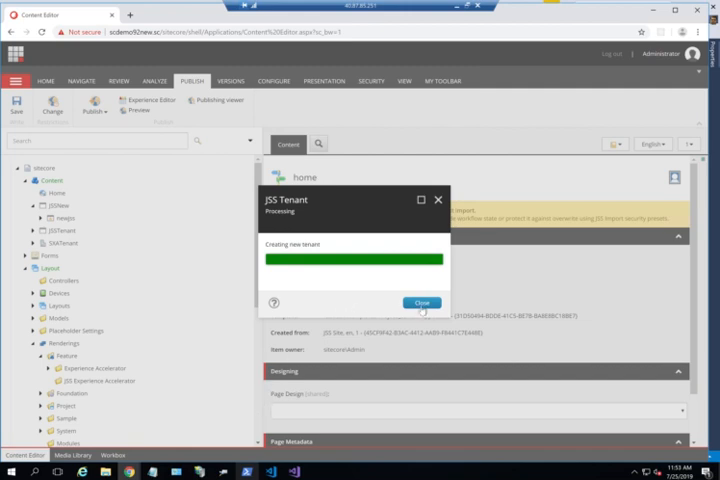
Step: Dismiss the tenant report and enter 'jss create newjss react' in PowerShell
{"action": "left_click", "coordinate": [423, 302]}
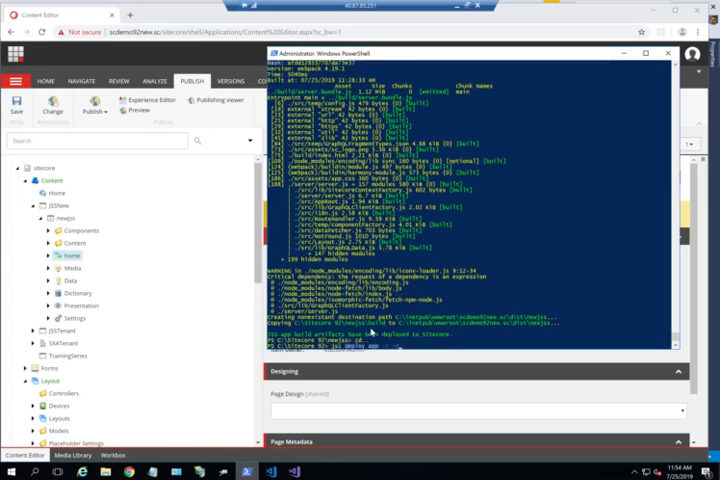
{"action": "type", "text": "jss create newjss react"}
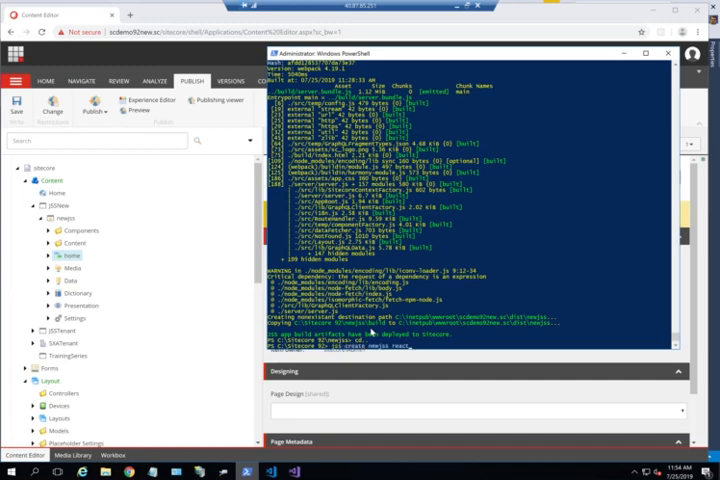
{"action": "mouse_move", "coordinate": [358, 350]}
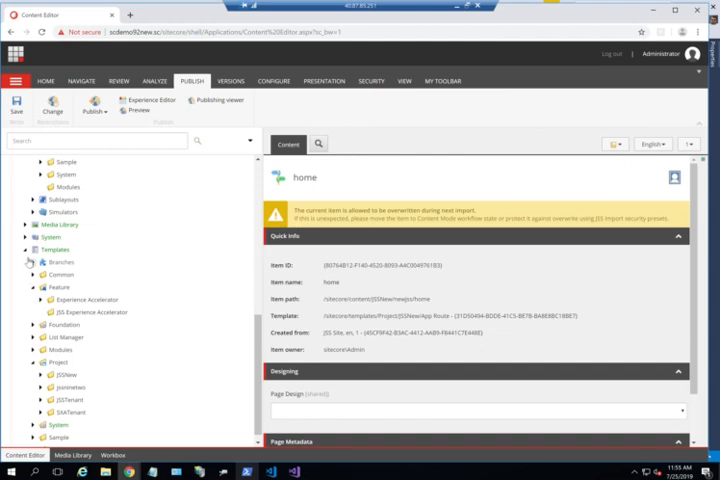
Step: Collapse Templates and open the jss item under Settings > Services > API Keys
{"action": "left_click", "coordinate": [24, 236]}
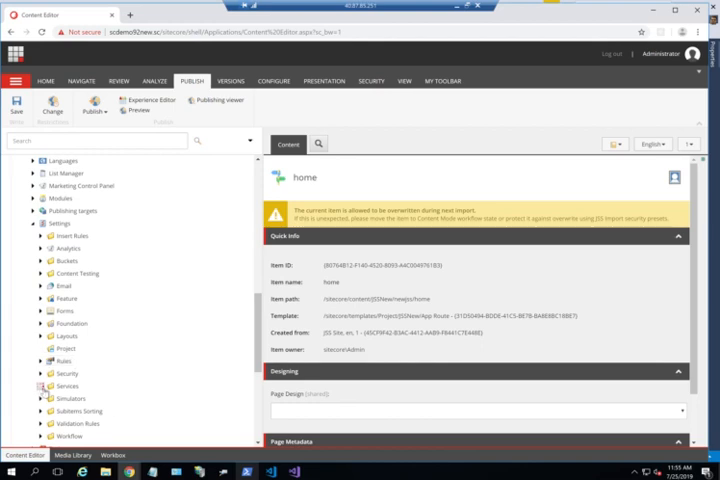
{"action": "left_click", "coordinate": [40, 382]}
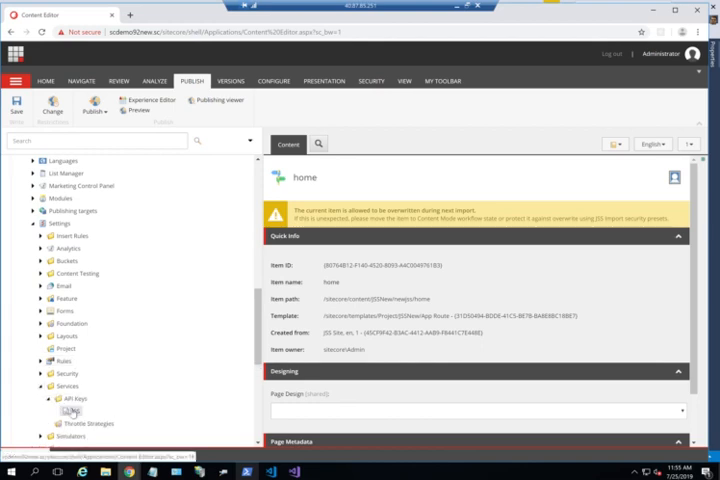
{"action": "left_click", "coordinate": [76, 410]}
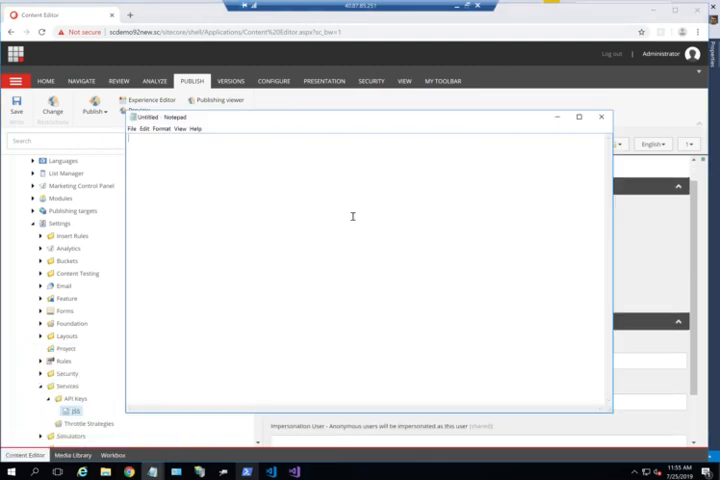
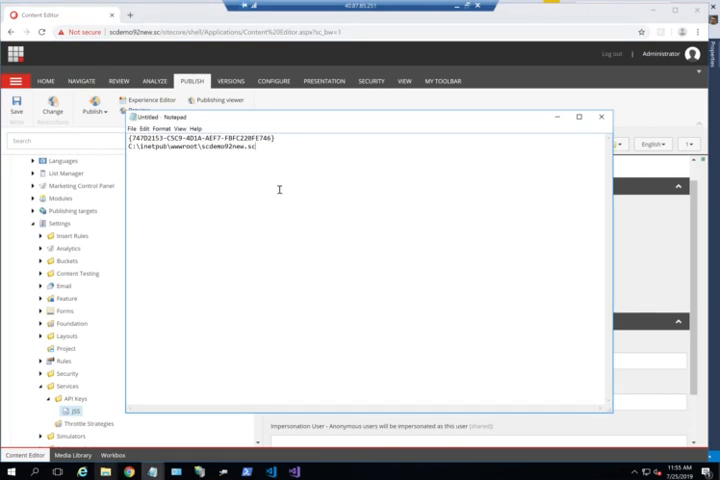
{"action": "type", "text": "http://scdemo92new.sc"}
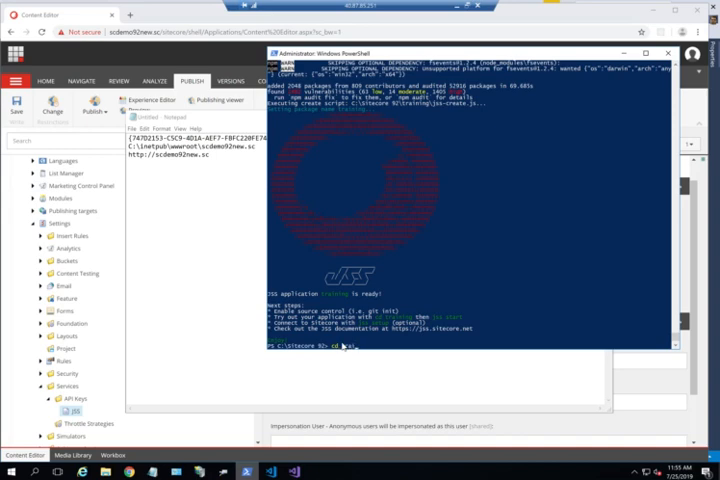
Step: Run jss setup inside the training folder and answer y to the first prompt
{"action": "type", "text": "cd training"}
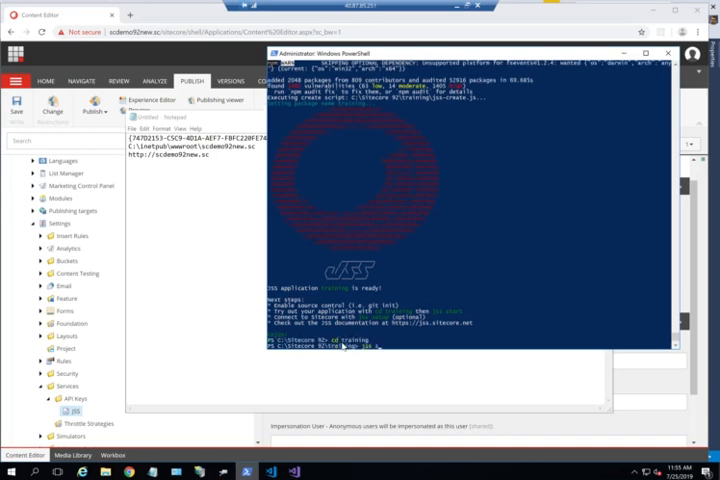
{"action": "type", "text": "jss setup"}
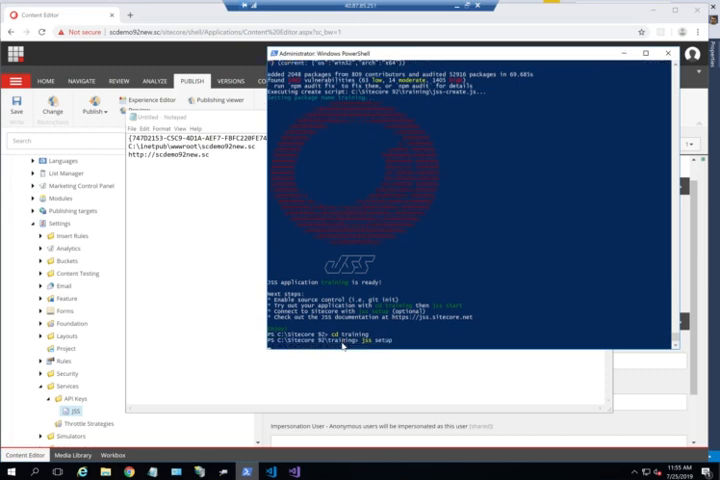
{"action": "key", "text": "enter"}
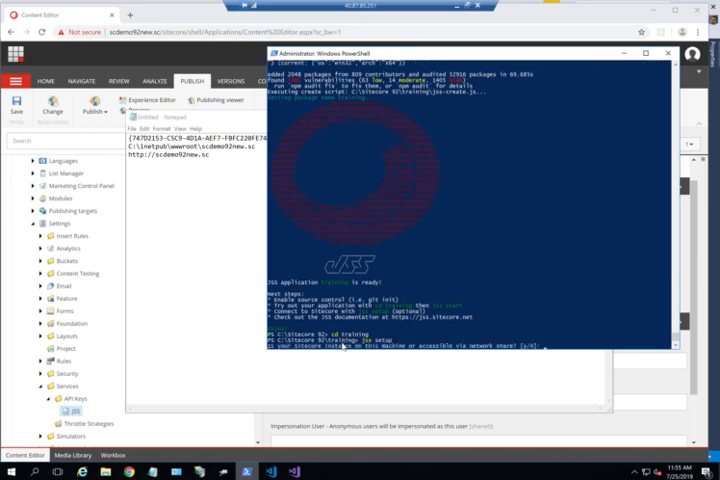
{"action": "type", "text": "y"}
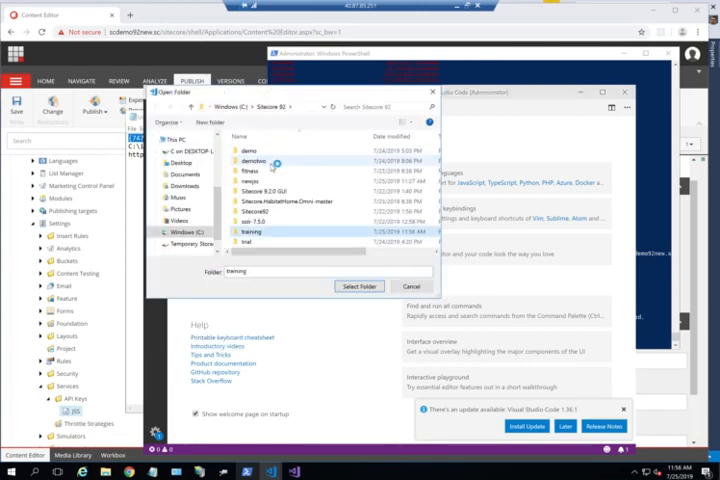
Step: Open the training folder as the workspace and expand sitecore > config to the deployment secret file
{"action": "double_click", "coordinate": [263, 231]}
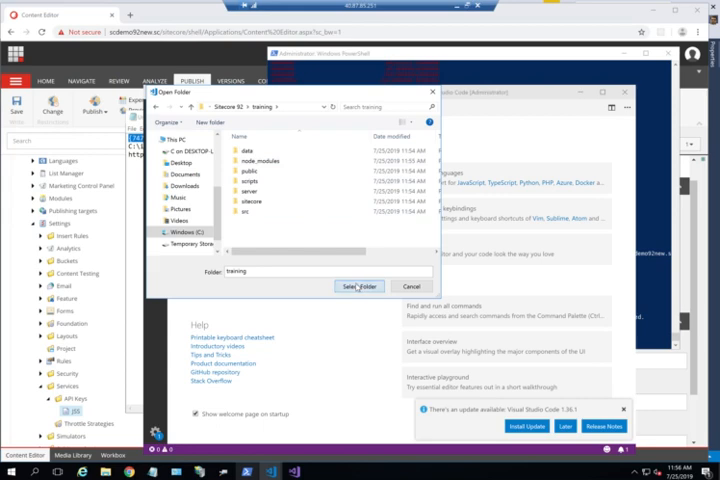
{"action": "left_click", "coordinate": [359, 286]}
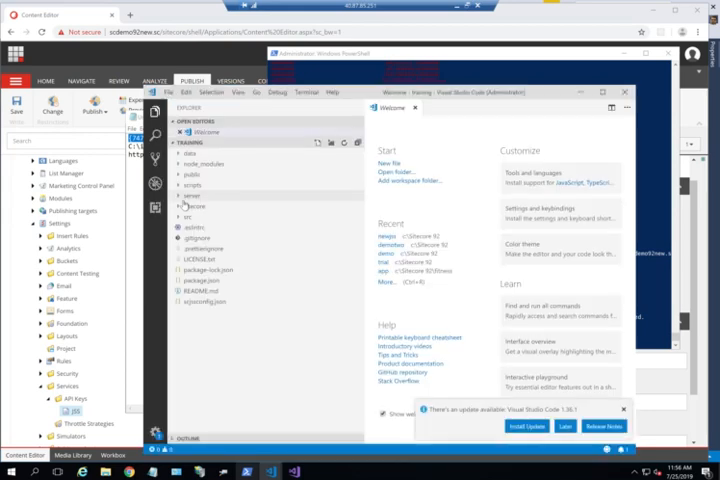
{"action": "left_click", "coordinate": [185, 211]}
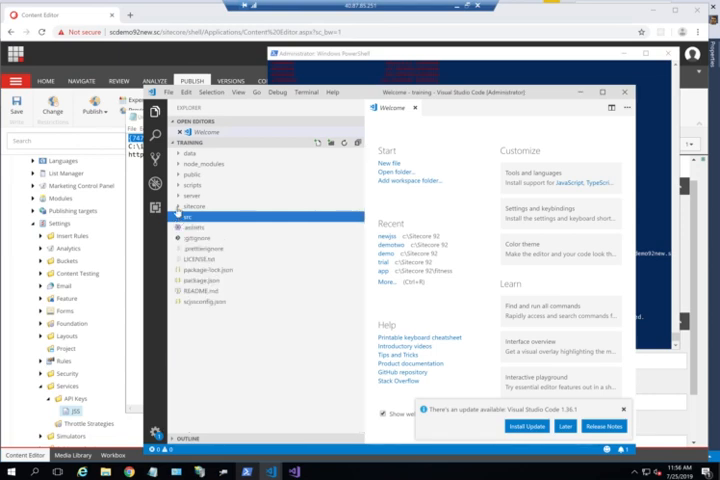
{"action": "left_click", "coordinate": [186, 210]}
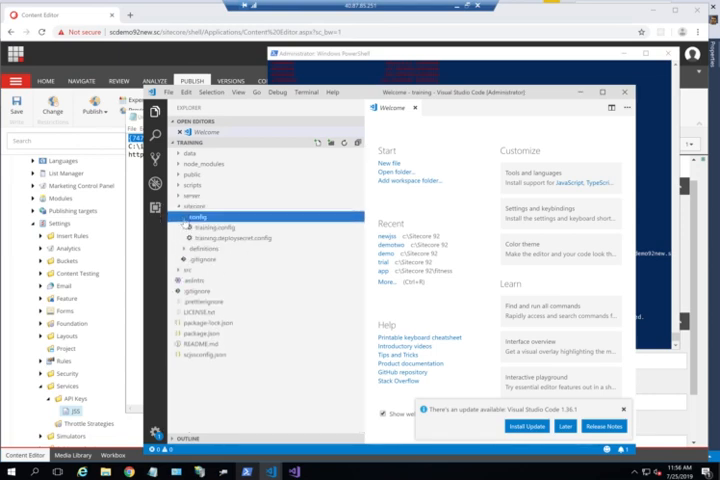
{"action": "left_click", "coordinate": [221, 238]}
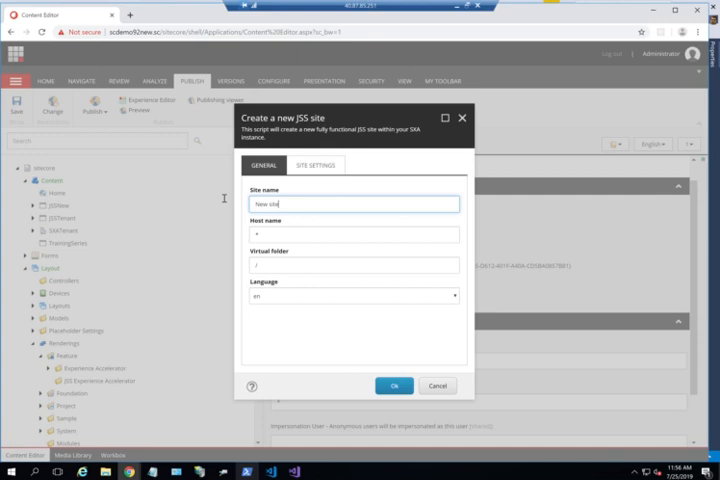
Step: Create the JSS site 'training' with virtual folder /training and dismiss the report
{"action": "type", "text": "training"}
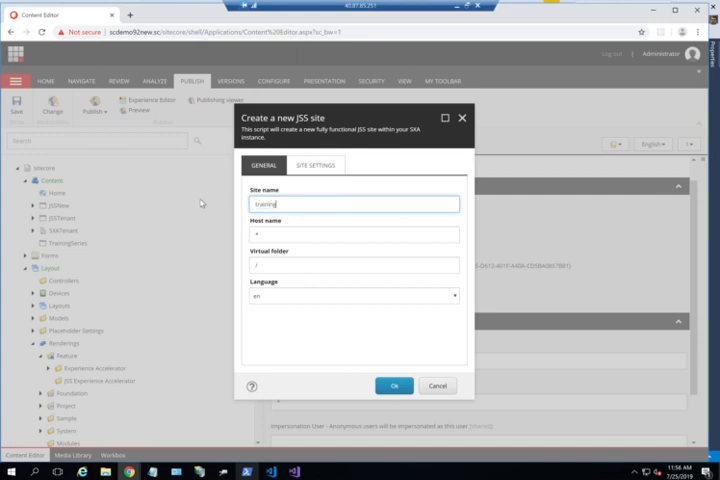
{"action": "left_click", "coordinate": [315, 165]}
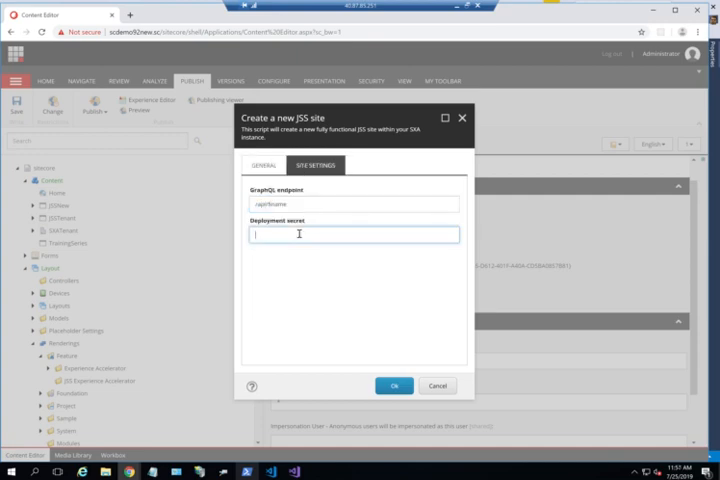
{"action": "left_click", "coordinate": [268, 165]}
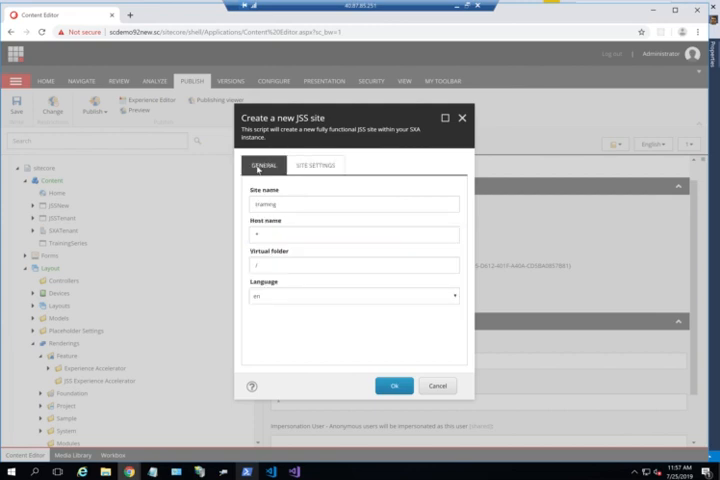
{"action": "type", "text": "/training"}
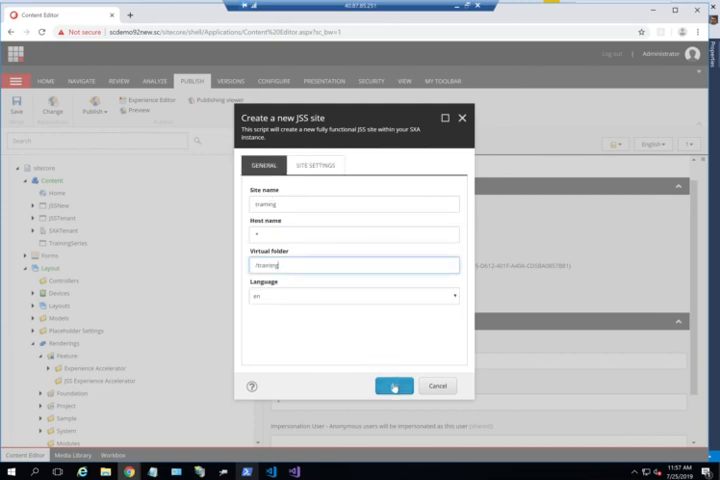
{"action": "left_click", "coordinate": [394, 385]}
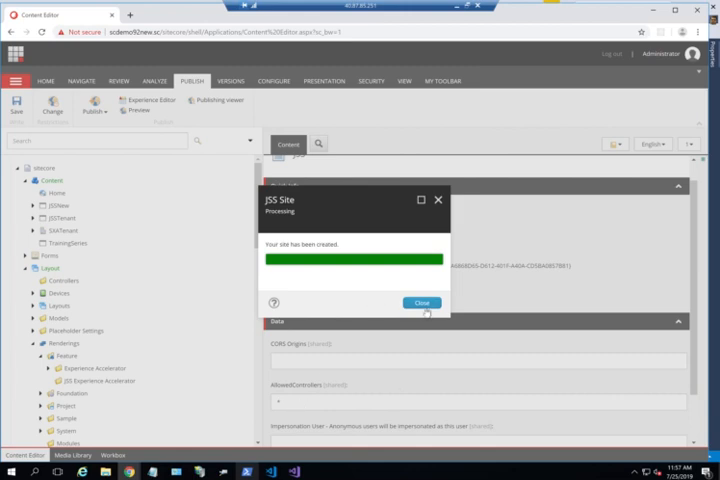
{"action": "left_click", "coordinate": [422, 302]}
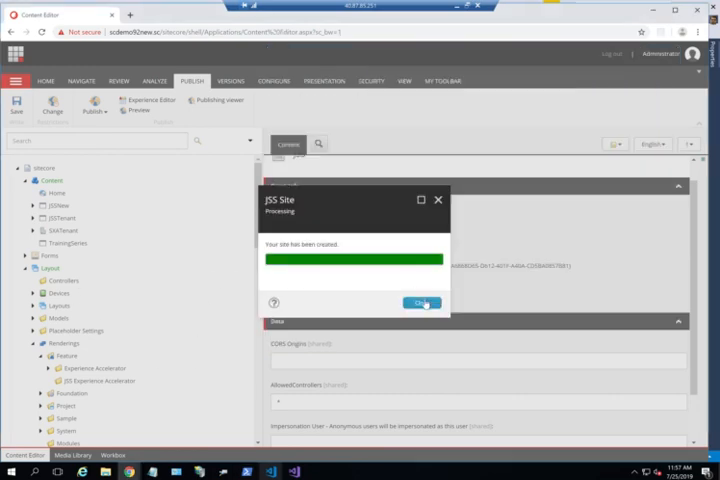
Step: Close the 'Your site has been created' confirmation dialog
{"action": "left_click", "coordinate": [423, 303]}
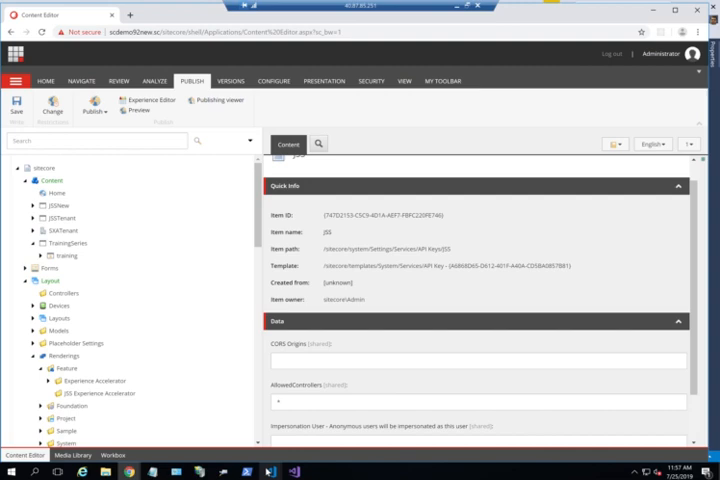
{"action": "mouse_move", "coordinate": [251, 471]}
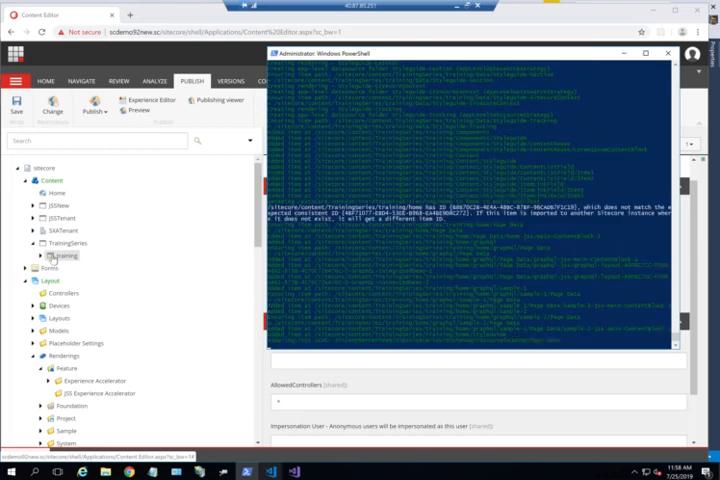
Step: Scroll the deploy log showing items created under /sitecore/content/TrainingSeries/training
{"action": "scroll", "scroll_direction": "down", "scroll_amount": 3}
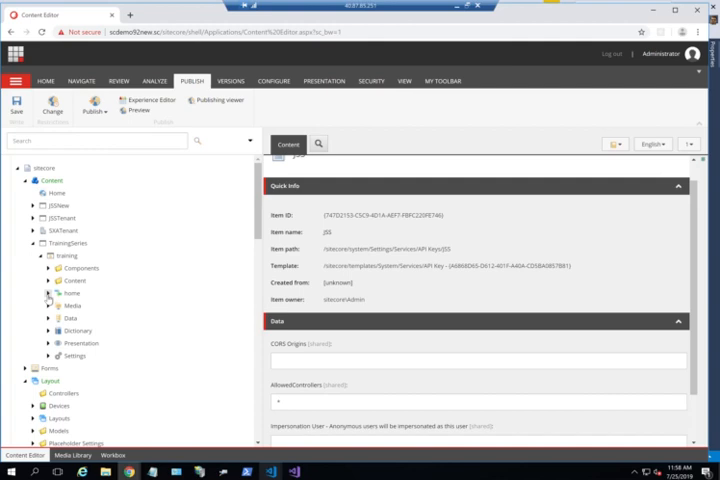
Step: Expand training's home, Components > Styleguide > ContentReuse, and scroll to Content > Styleguide
{"action": "left_click", "coordinate": [46, 296]}
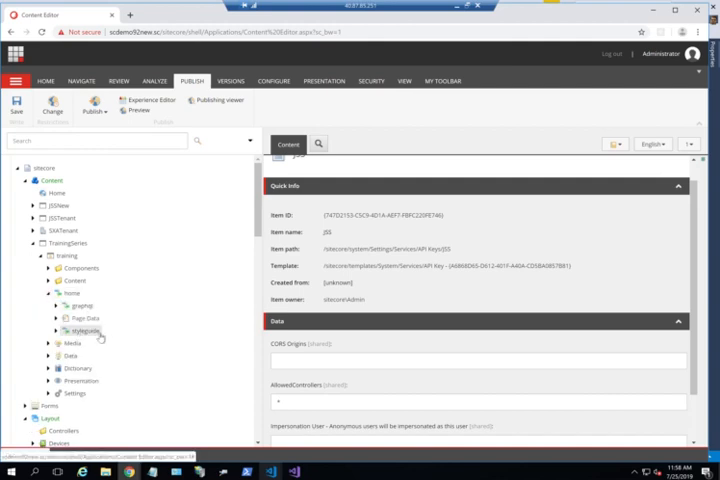
{"action": "left_click", "coordinate": [78, 280]}
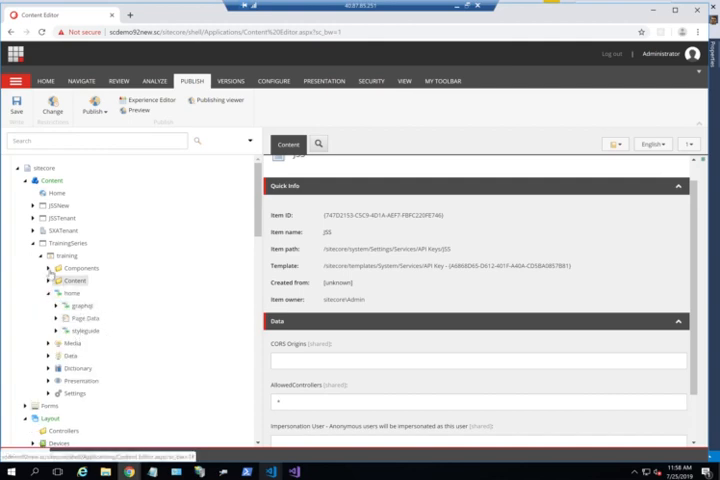
{"action": "left_click", "coordinate": [54, 268]}
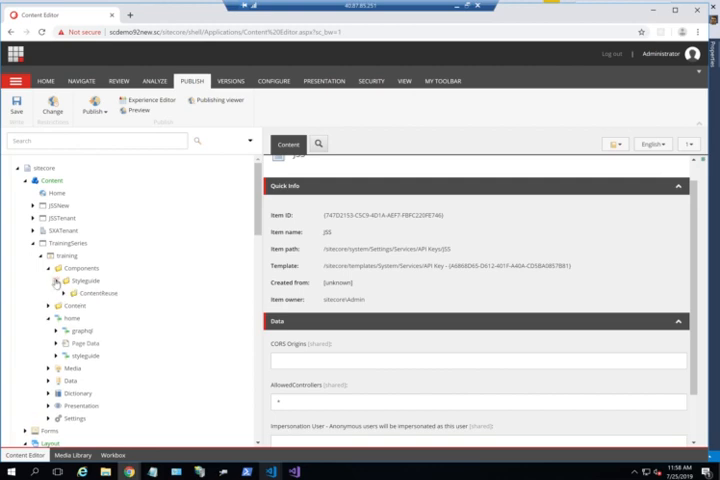
{"action": "left_click", "coordinate": [54, 293]}
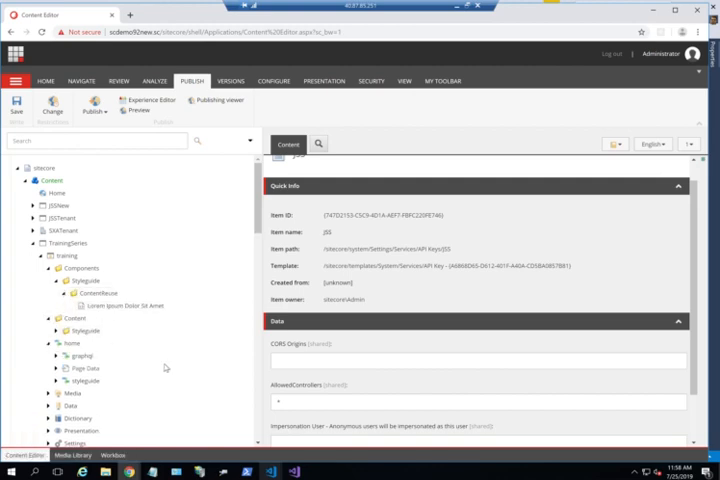
{"action": "scroll", "scroll_direction": "down", "scroll_amount": 3}
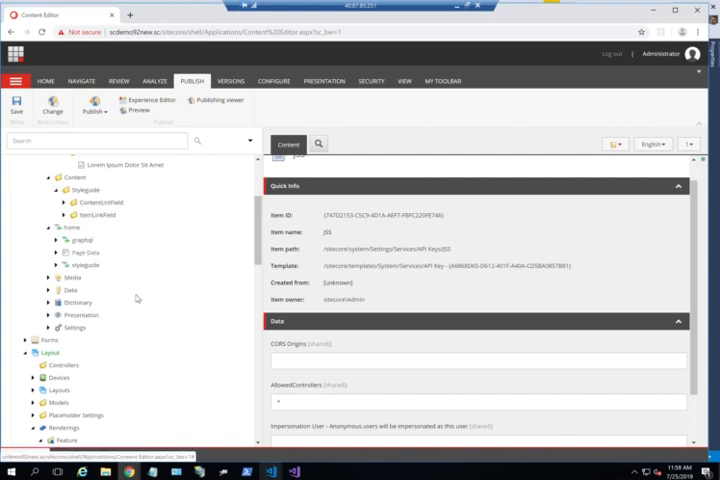
{"action": "scroll", "scroll_direction": "down", "scroll_amount": 3}
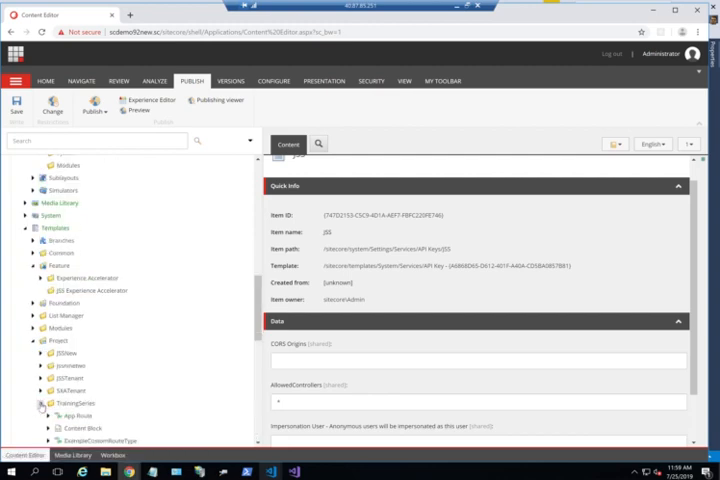
Step: Scroll through the TrainingSeries project templates, then collapse the training site's item tree
{"action": "scroll", "scroll_direction": "down", "scroll_amount": 3}
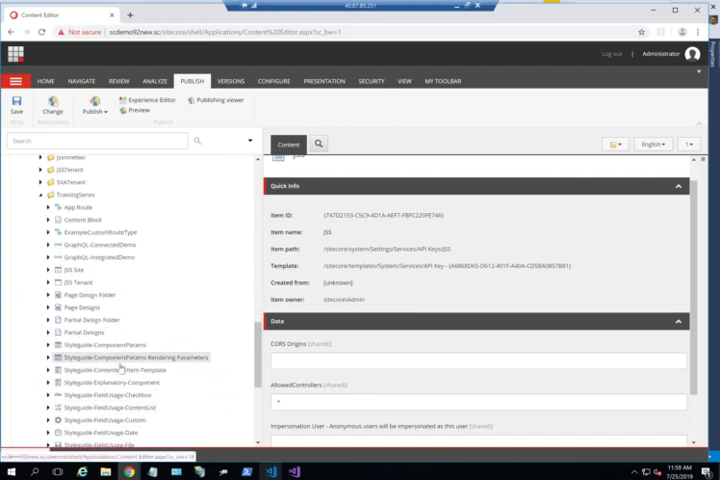
{"action": "scroll", "scroll_direction": "down", "scroll_amount": 3}
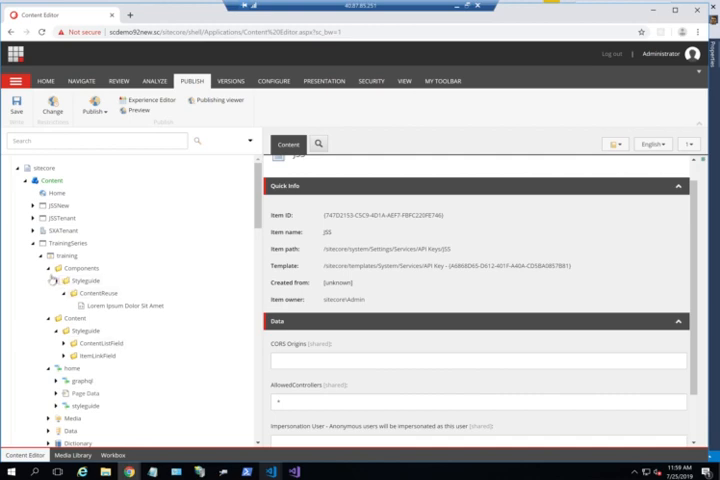
{"action": "left_click", "coordinate": [39, 254]}
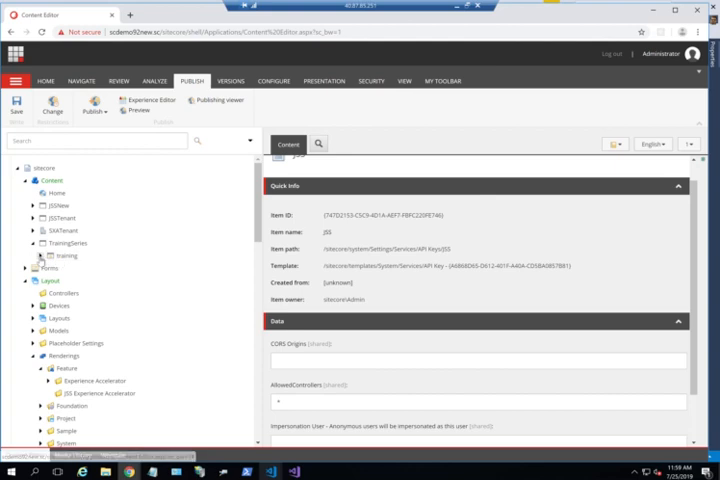
Step: Review the training Settings: app name training, GraphQL endpoint and /dist/training path
{"action": "left_click", "coordinate": [40, 255]}
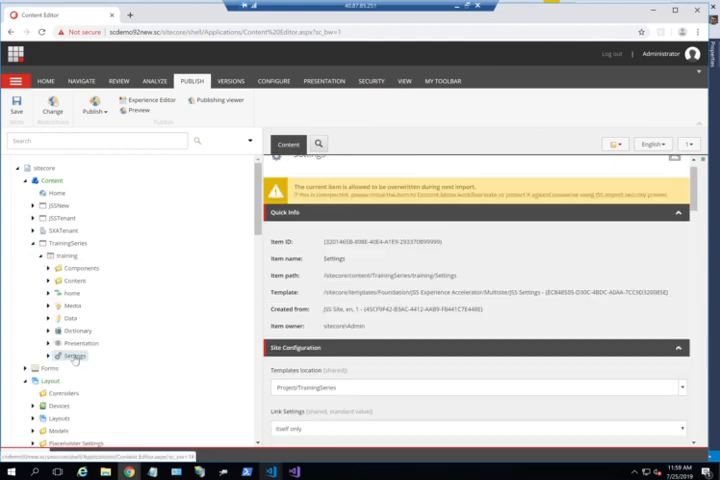
{"action": "scroll", "scroll_direction": "down", "scroll_amount": 3}
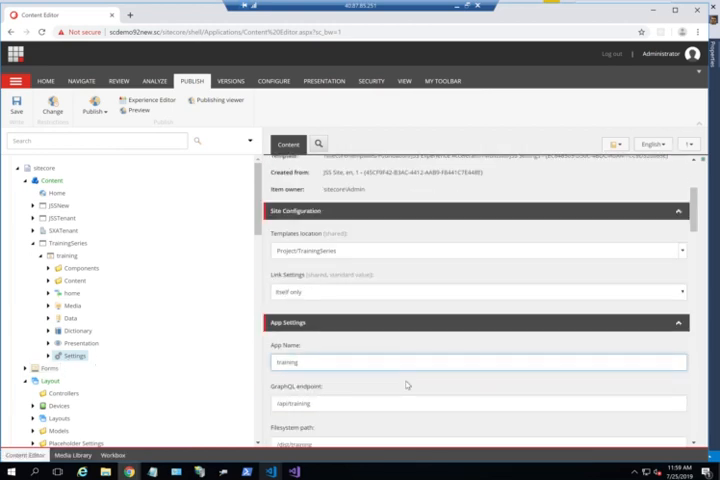
{"action": "scroll", "scroll_direction": "down", "scroll_amount": 3}
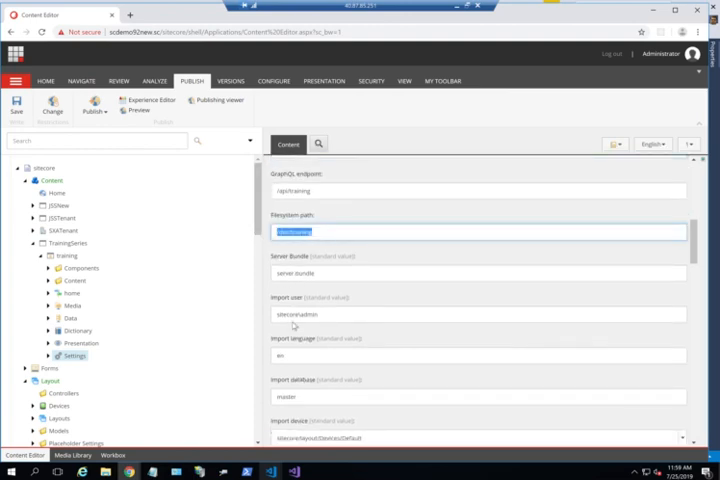
{"action": "scroll", "scroll_direction": "down", "scroll_amount": 3}
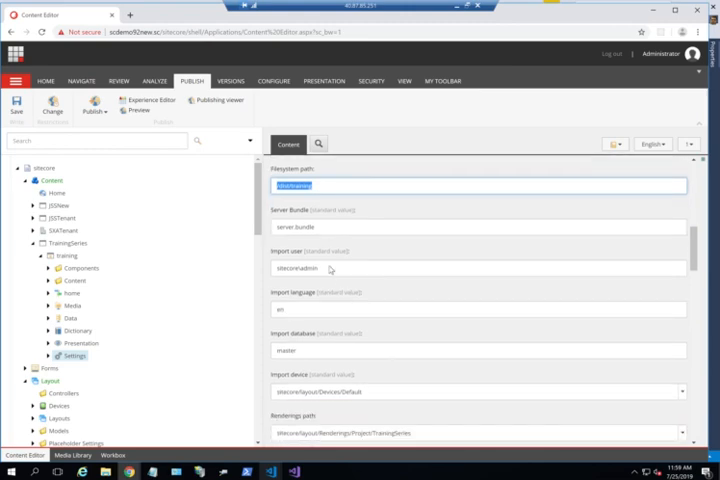
{"action": "scroll", "scroll_direction": "down", "scroll_amount": 3}
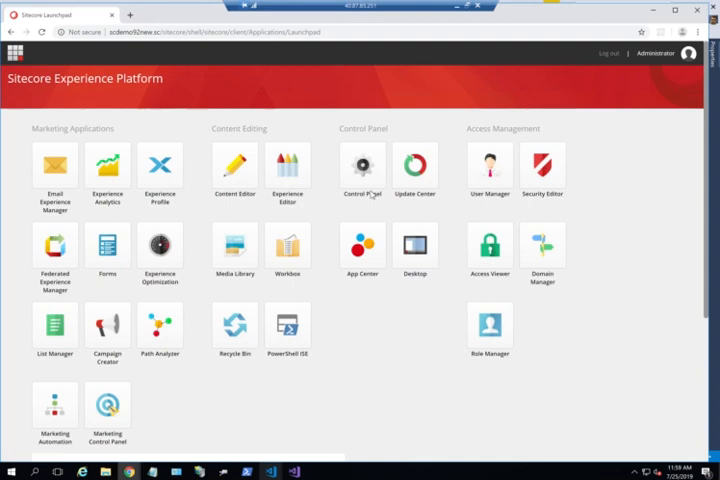
Step: Confirm the training site row at /training shows OK status in SXA Site Manager
{"action": "left_click", "coordinate": [416, 245]}
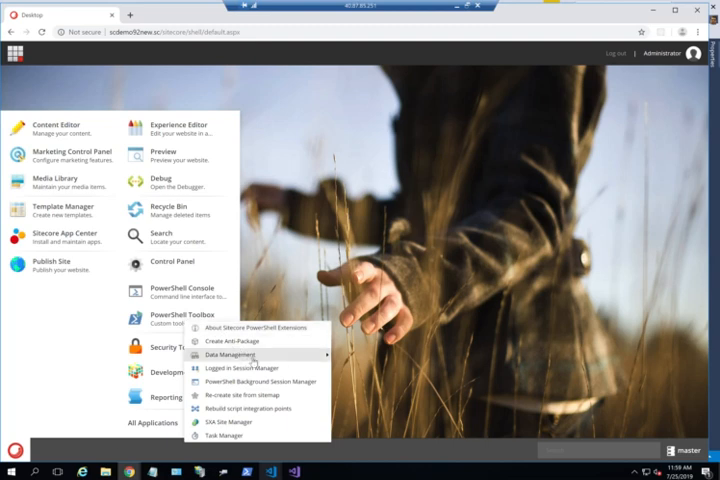
{"action": "left_click", "coordinate": [221, 421]}
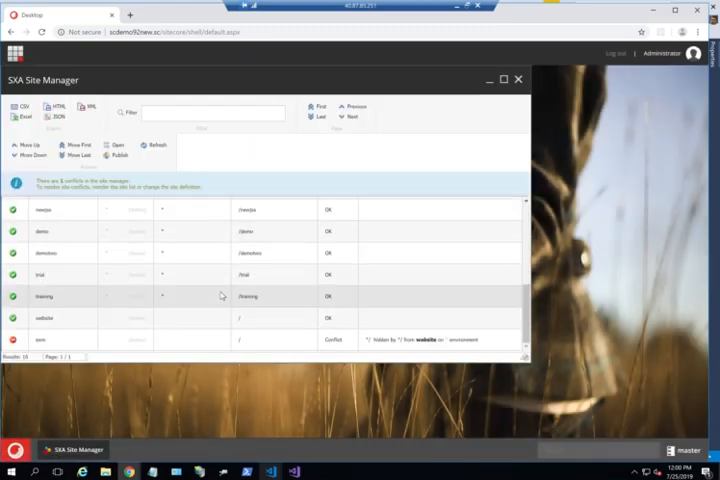
{"action": "left_click", "coordinate": [45, 296]}
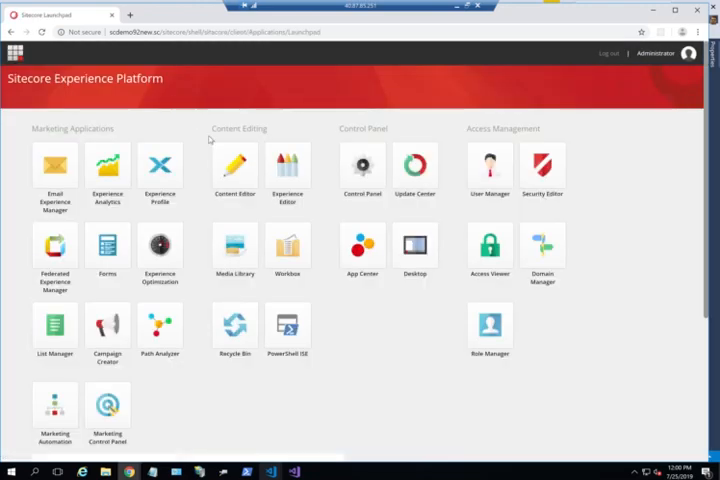
Step: Expand TrainingSeries > training > Presentation and open Partial Designs showing the Empty item
{"action": "left_click", "coordinate": [234, 167]}
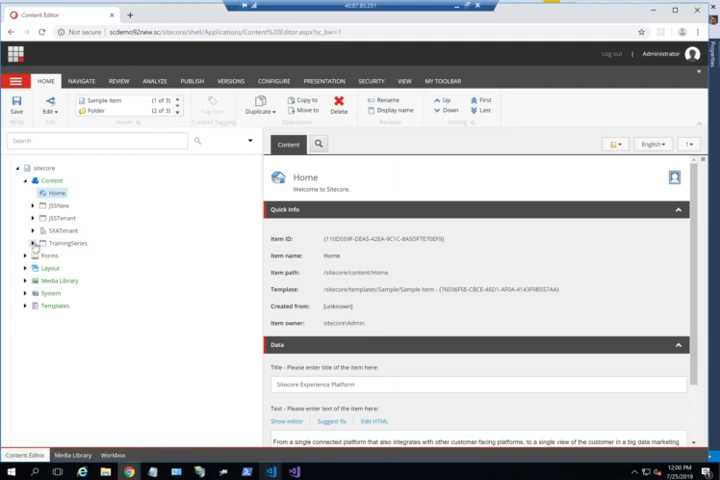
{"action": "left_click", "coordinate": [27, 242]}
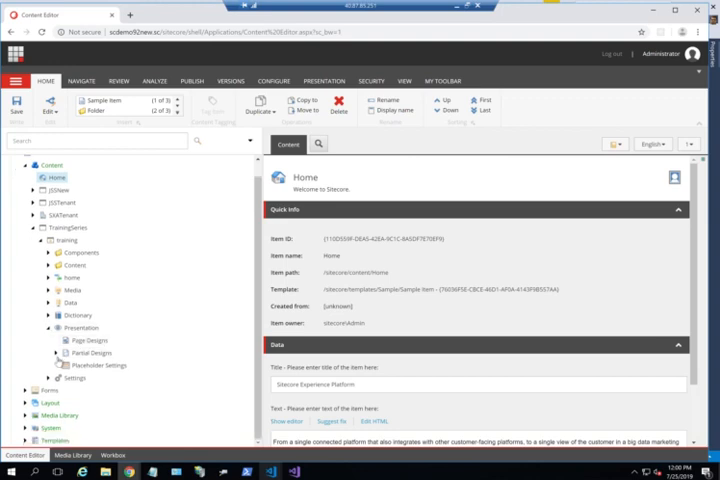
{"action": "left_click", "coordinate": [46, 353]}
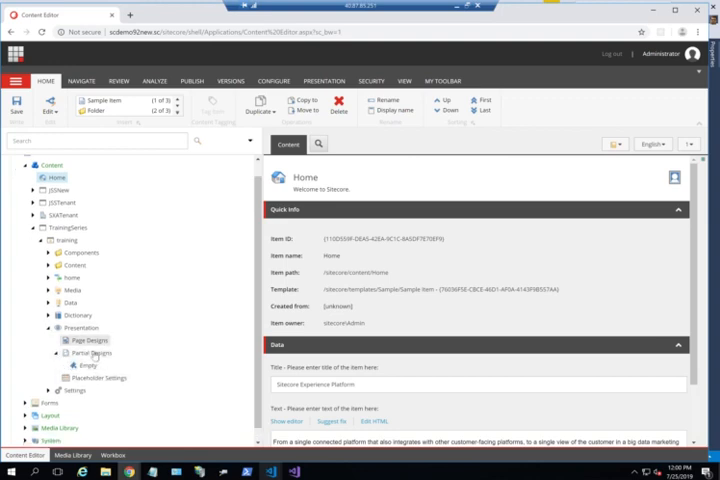
{"action": "left_click", "coordinate": [90, 353]}
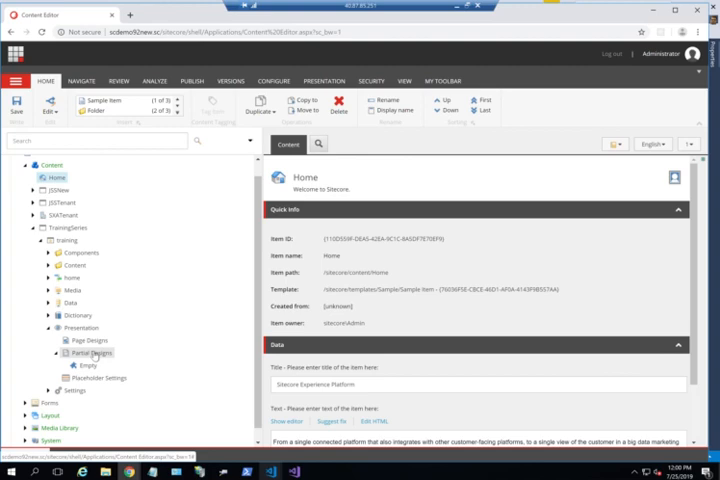